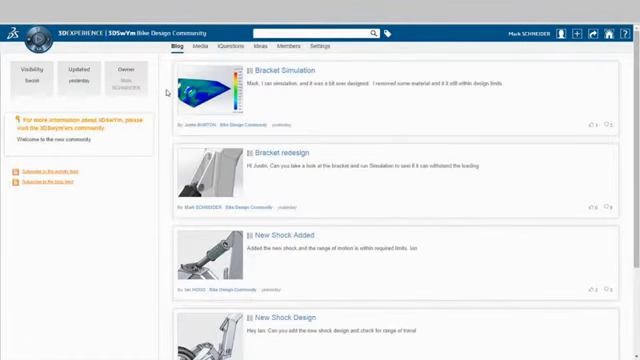
Reply 'new shock looks great' on the shock post in the Bike Design Community panel.
scroll("down", 3)
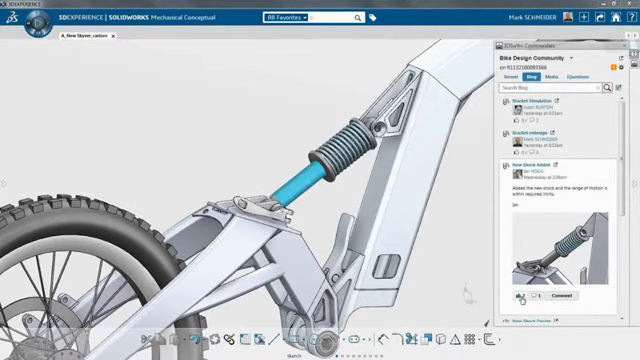
left_click(516, 296)
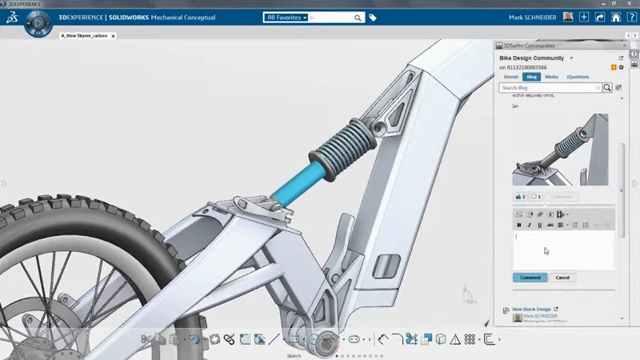
type("new shock looks great")
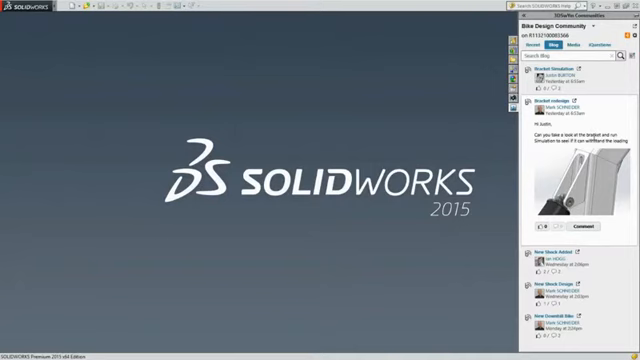
Scroll the Bike Design Community task pane to reach the bike assembly.
scroll("down", 3)
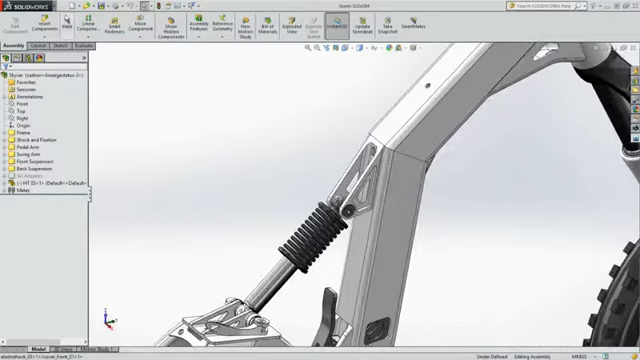
Upload the bike assembly and its components via Save to Collaborative Space.
left_click(10, 10)
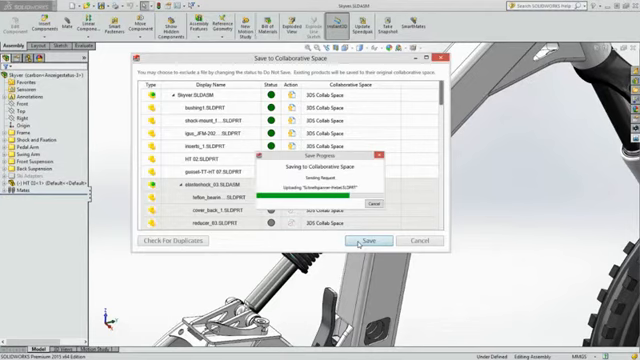
left_click(368, 240)
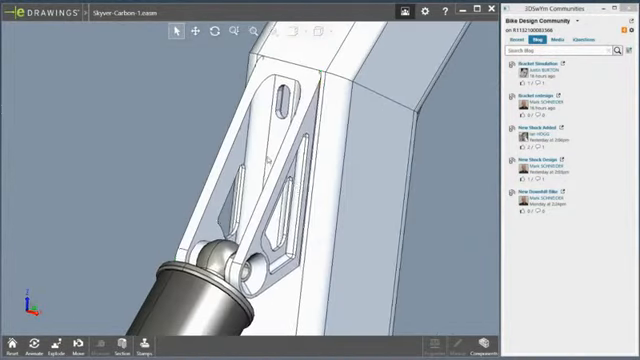
Isolate the bracket and reply 'great job' on the Bracket Simulation post.
right_click(270, 150)
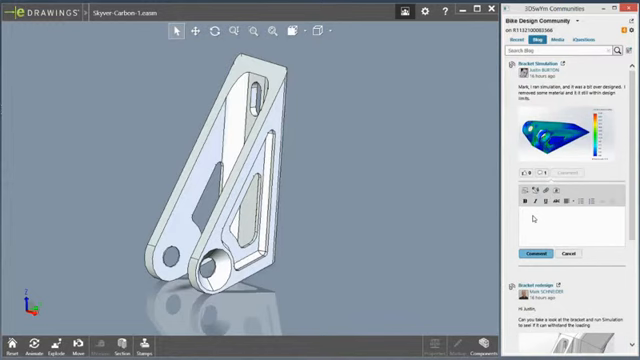
type("great job")
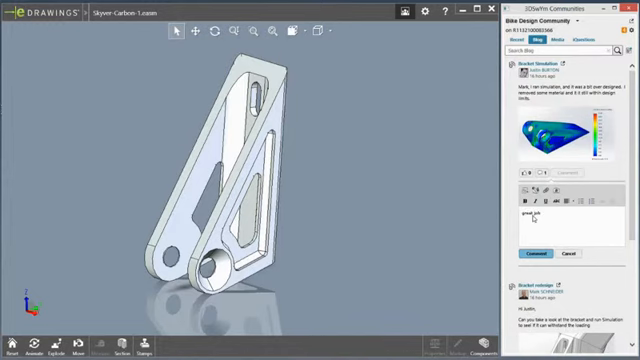